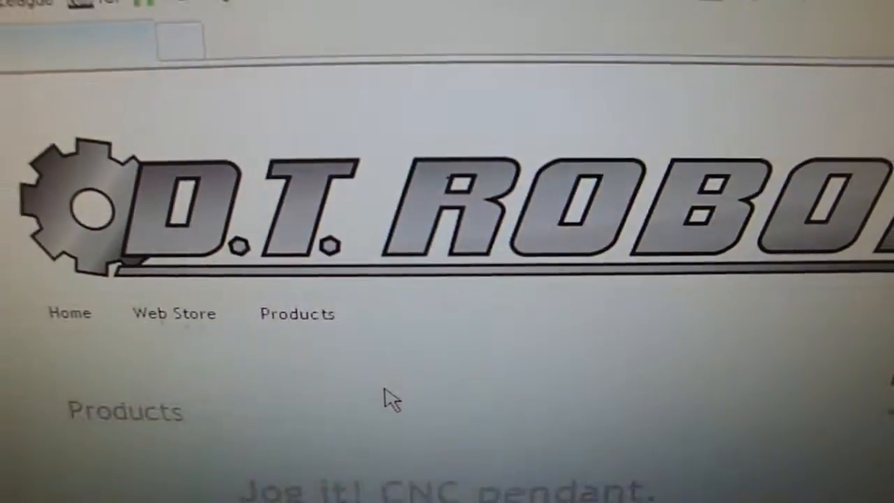
# - Scroll the Jog it! pendant product page down to its Downloads section
pyautogui.scroll(-3)
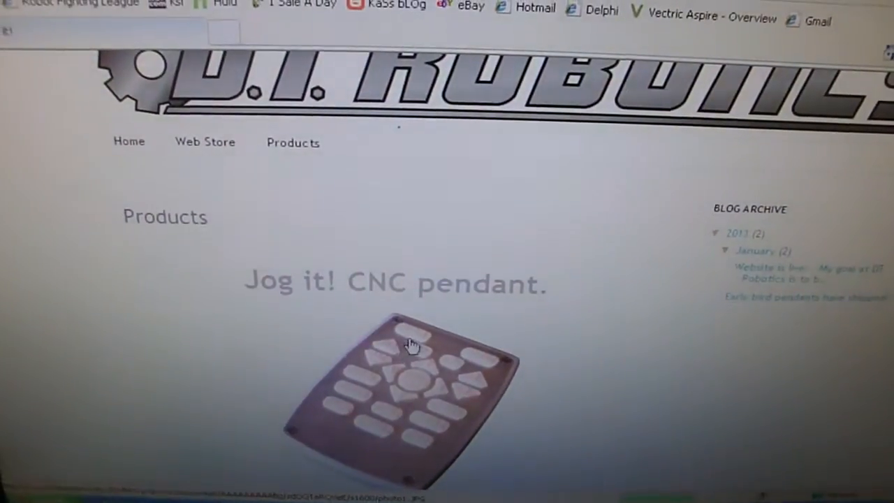
pyautogui.scroll(-3)
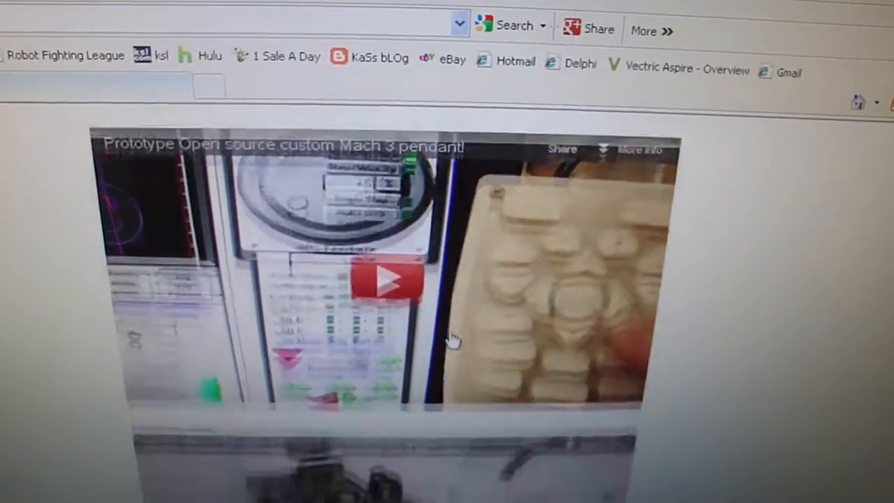
pyautogui.scroll(-3)
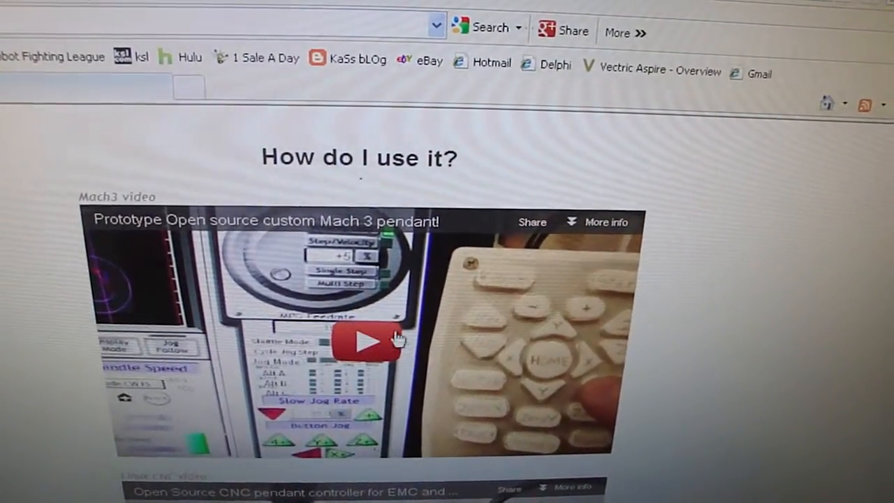
pyautogui.scroll(-3)
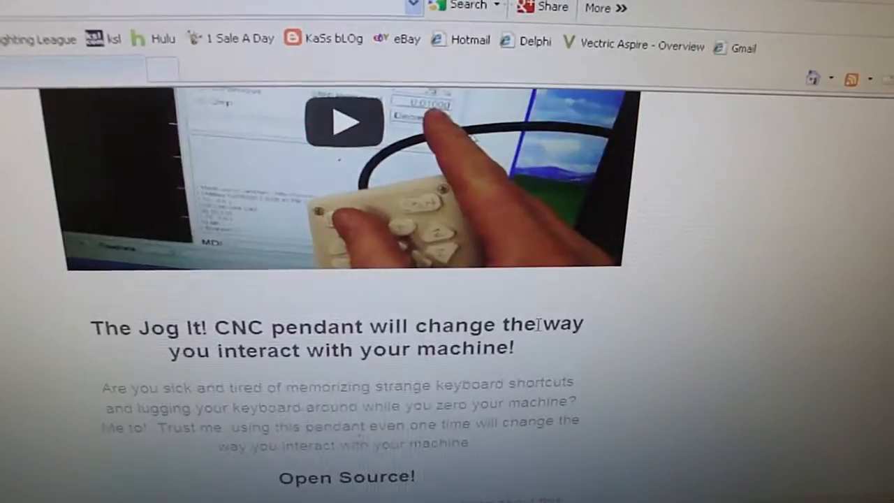
pyautogui.scroll(-3)
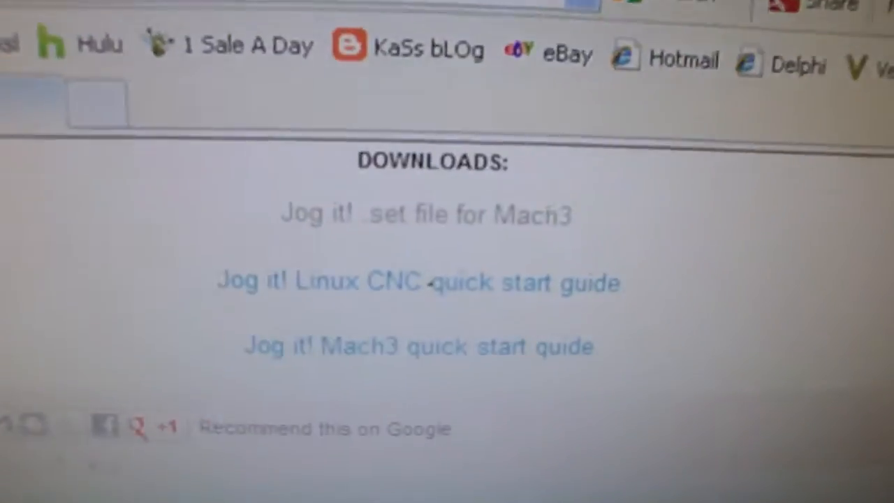
pyautogui.scroll(3)
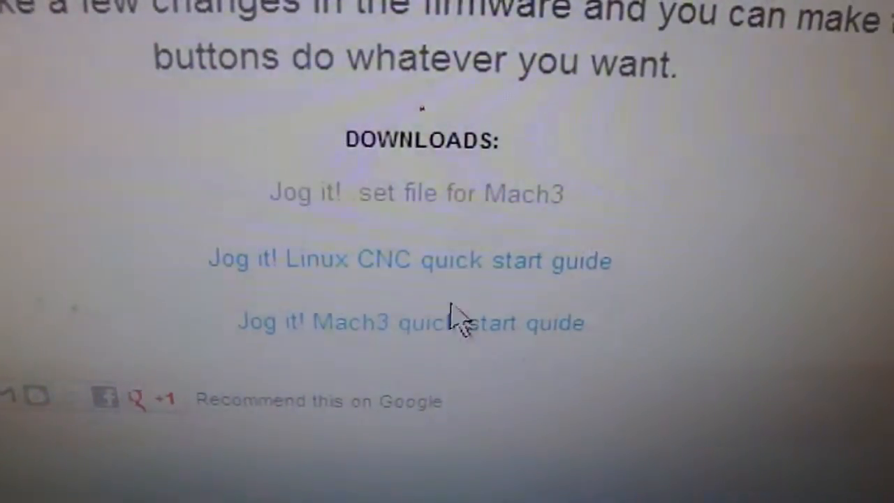
pyautogui.moveTo(419, 213)
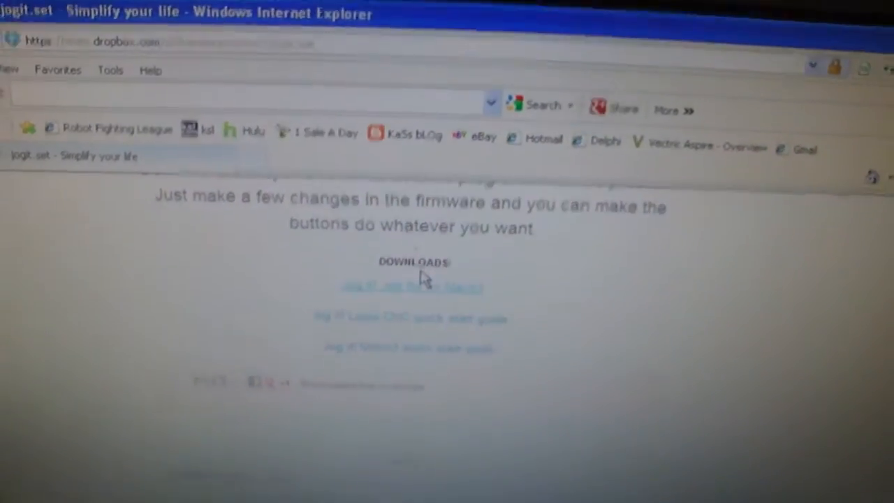
# - Download jogit.set from the Dropbox link and save it to the computer
pyautogui.click(411, 287)
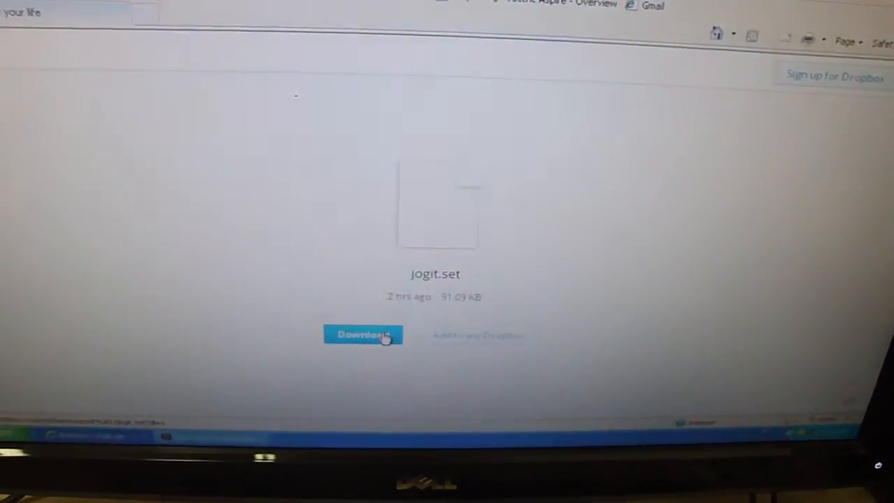
pyautogui.click(363, 335)
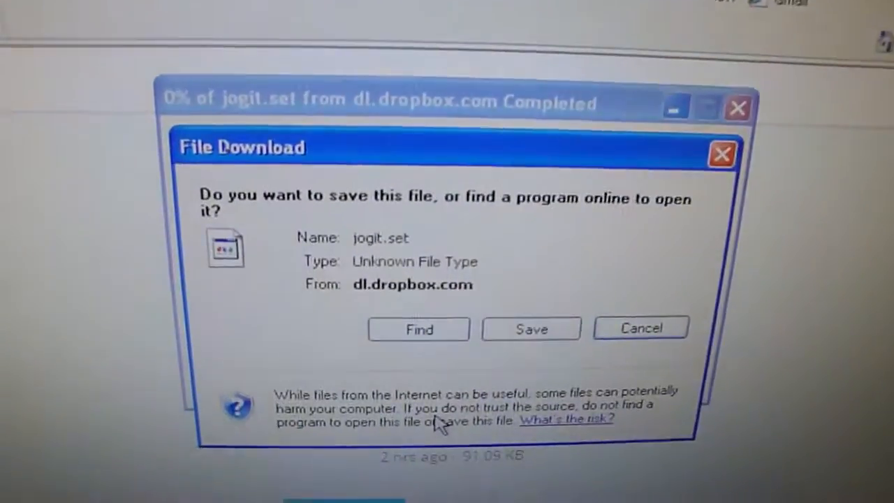
pyautogui.click(531, 328)
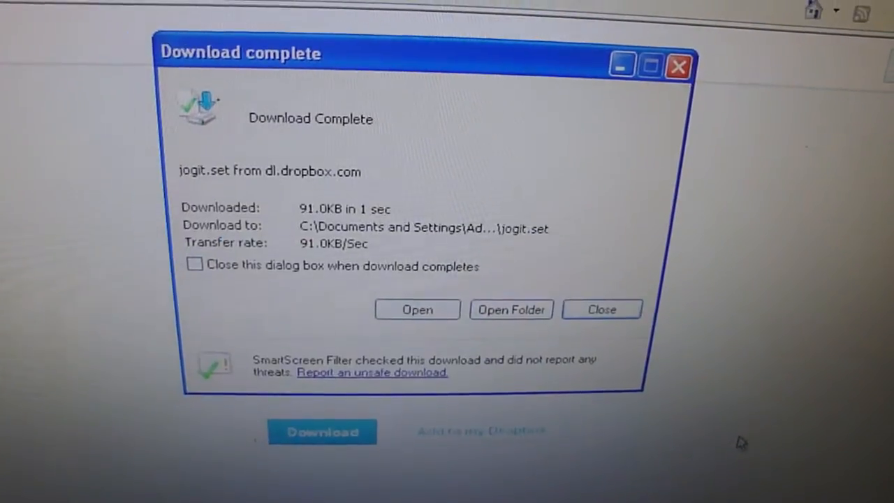
pyautogui.click(601, 309)
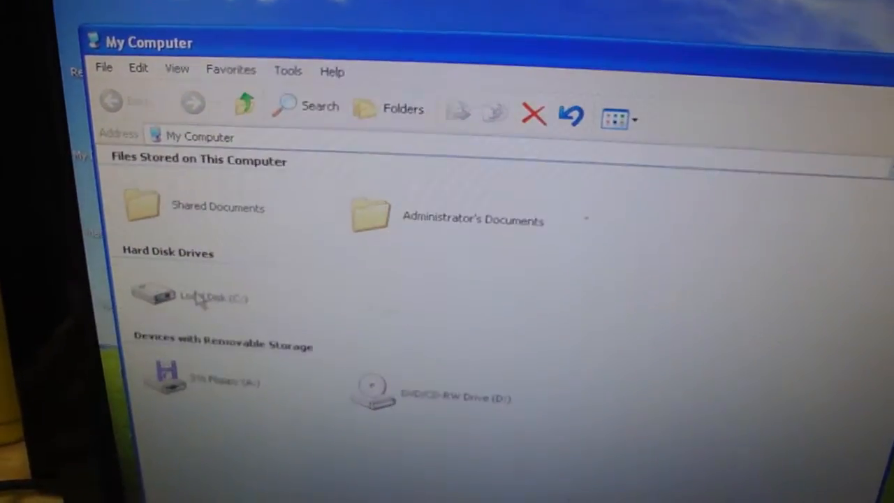
# - Open Local Disk (C:) and the Mach3 folder, then close the window
pyautogui.doubleClick(157, 295)
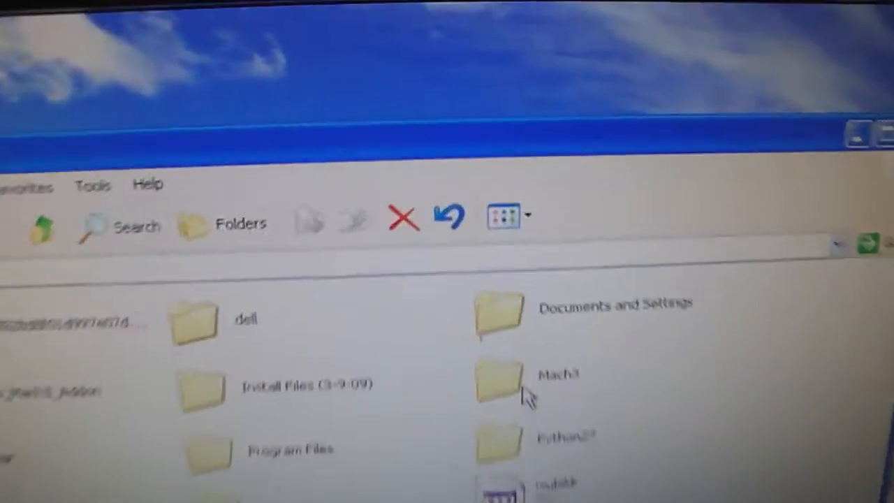
pyautogui.doubleClick(500, 380)
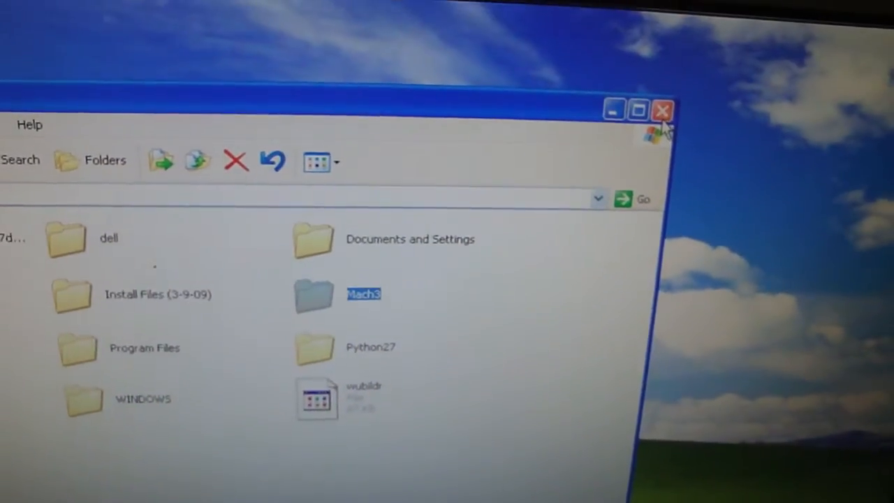
pyautogui.click(661, 110)
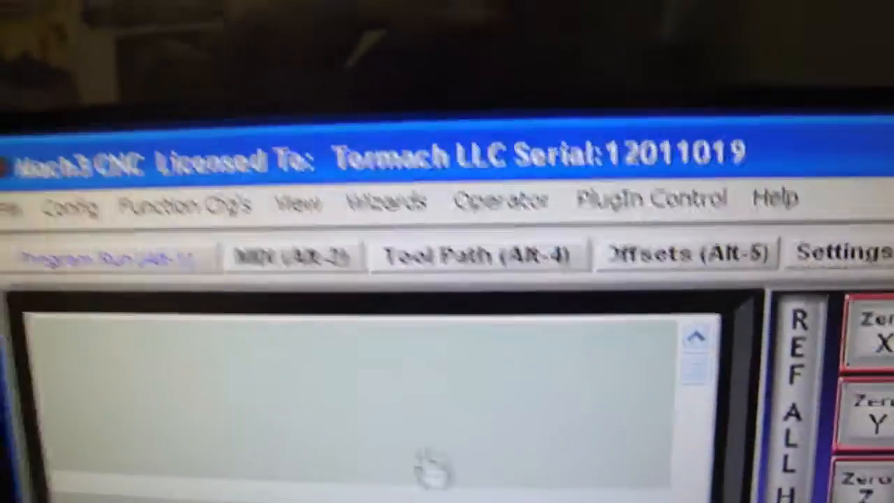
# - Choose View > Load Screens in Mach3 to open the screen file dialog
pyautogui.click(261, 232)
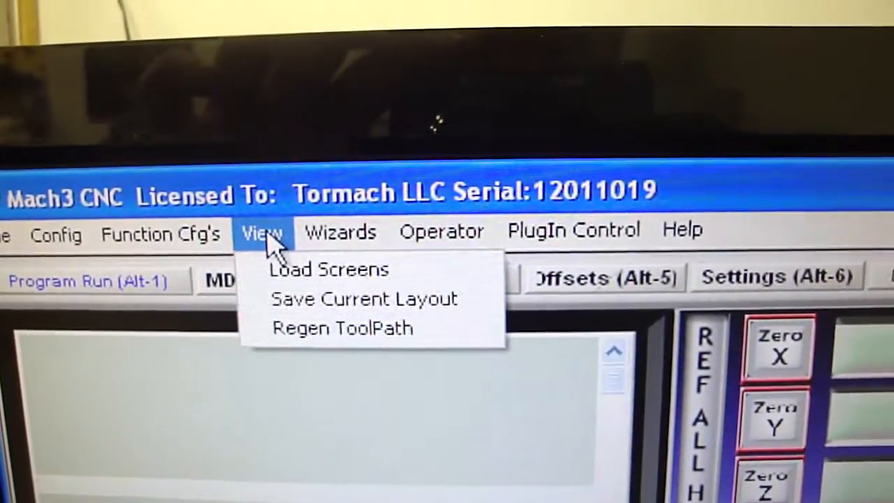
pyautogui.moveTo(286, 269)
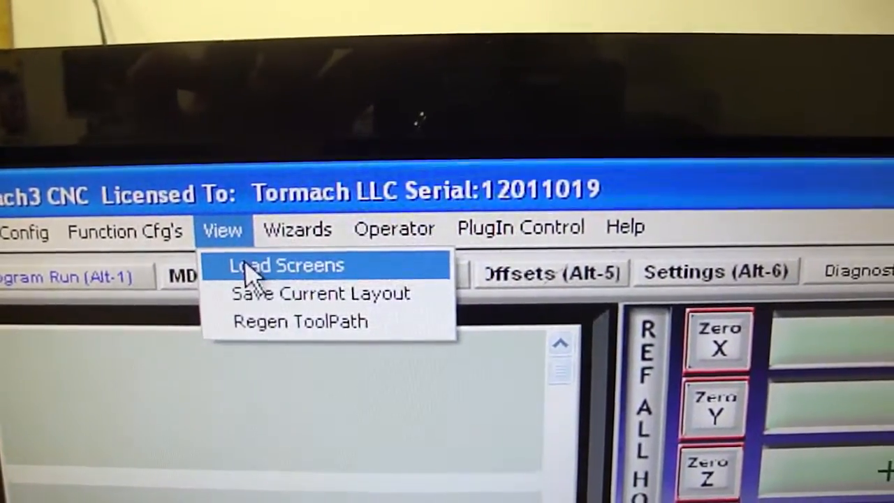
pyautogui.click(285, 264)
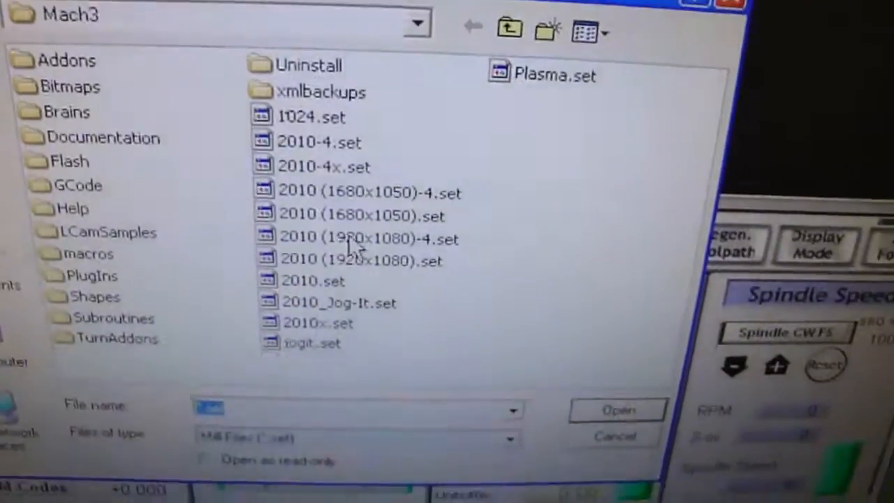